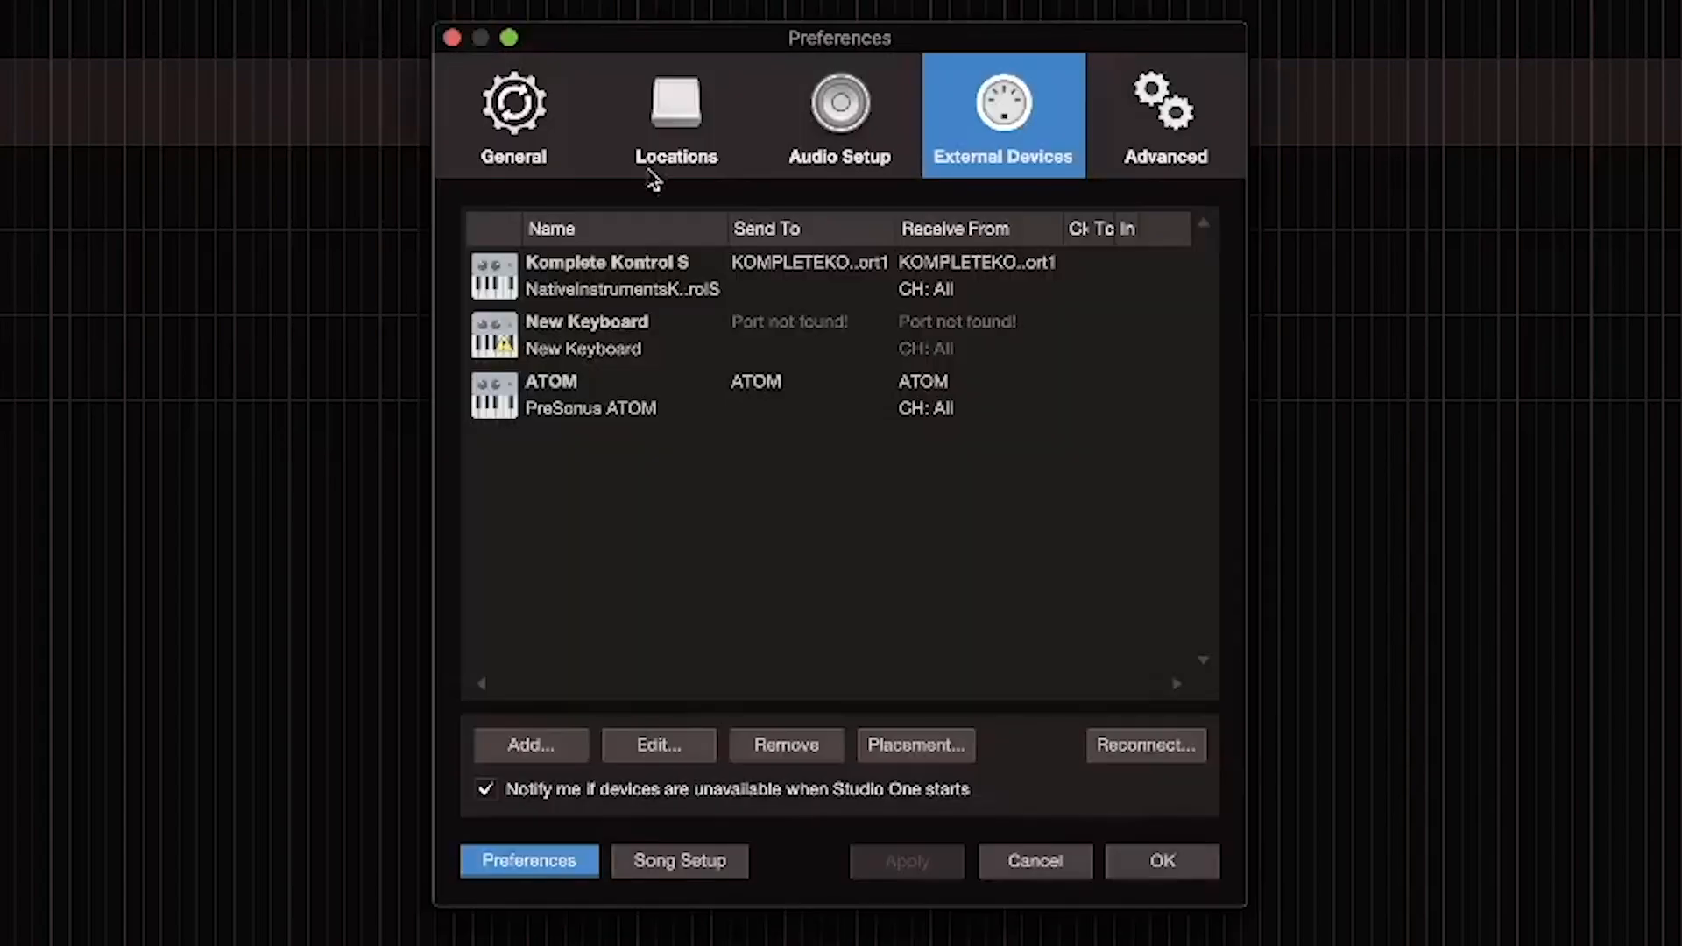
Keep KOMPLETE KONTROL S49 MK2 Port 1 as the Komplete Kontrol S receive port and confirm
click(658, 744)
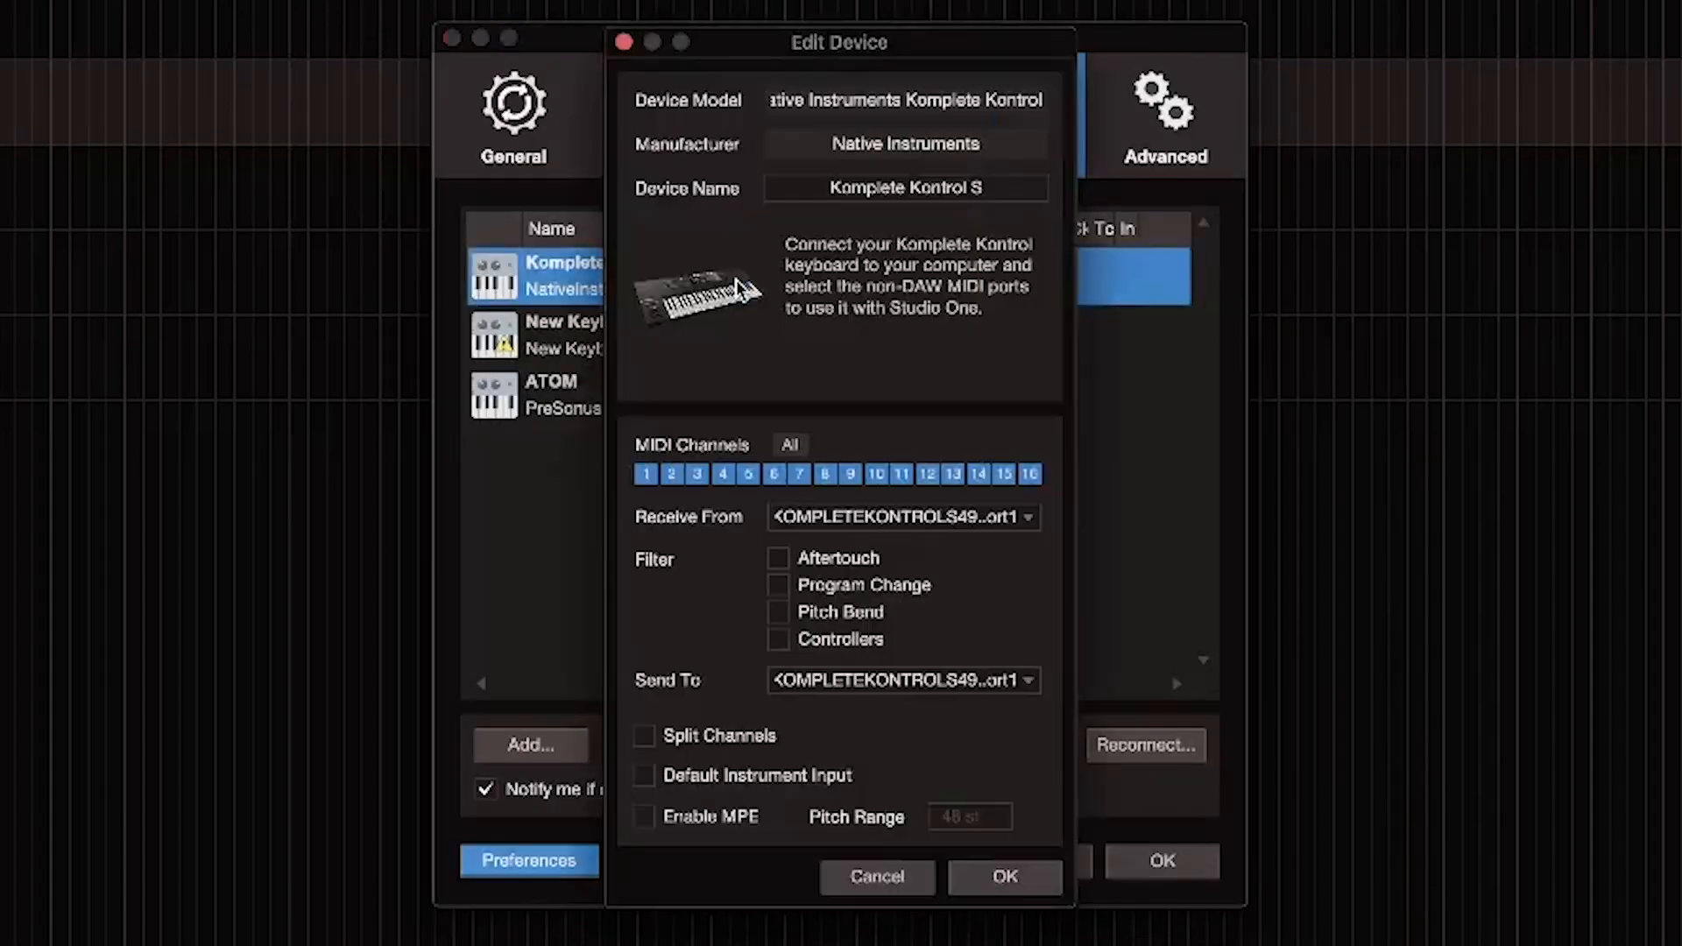
click(904, 517)
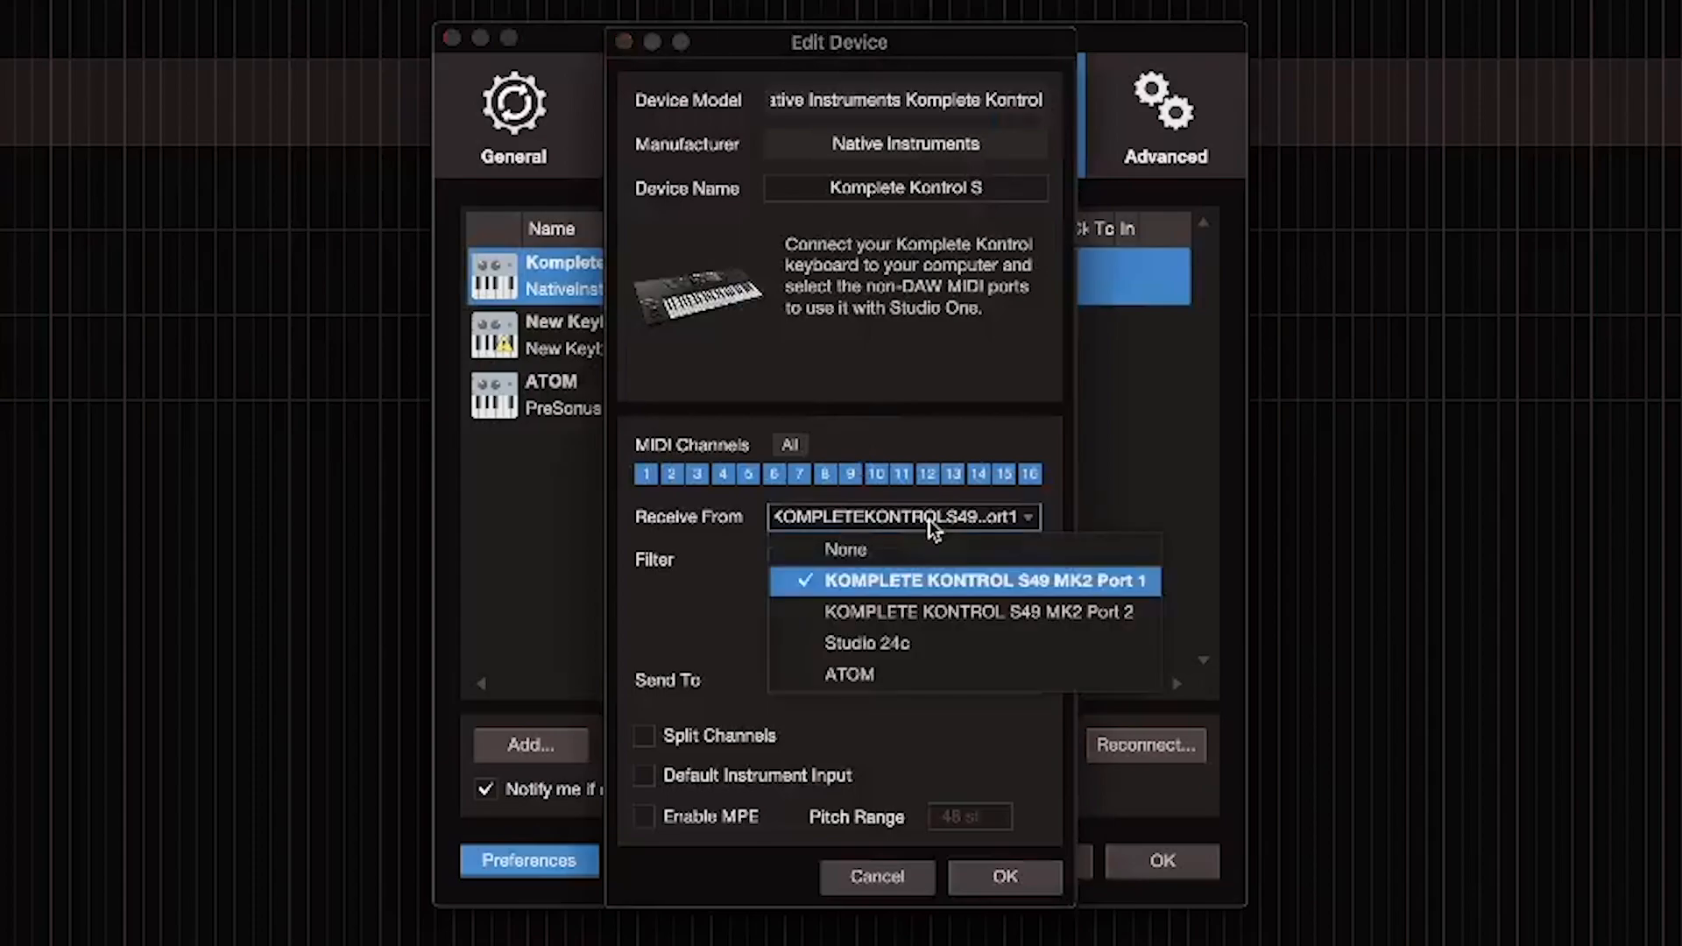
click(985, 579)
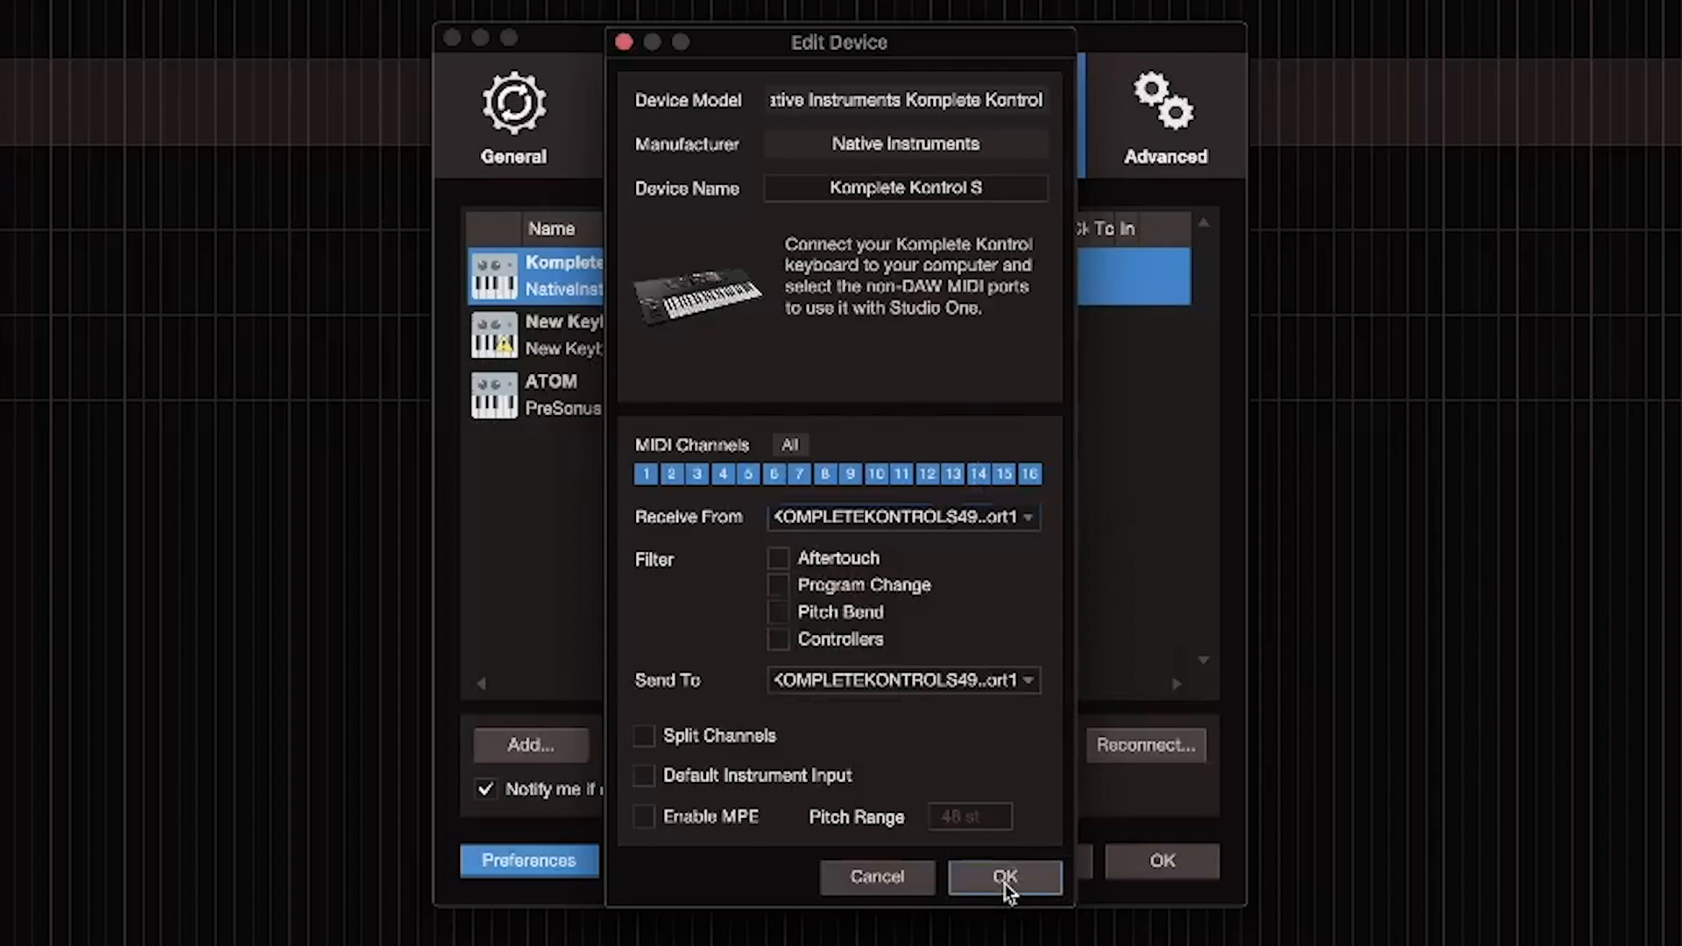
click(1003, 875)
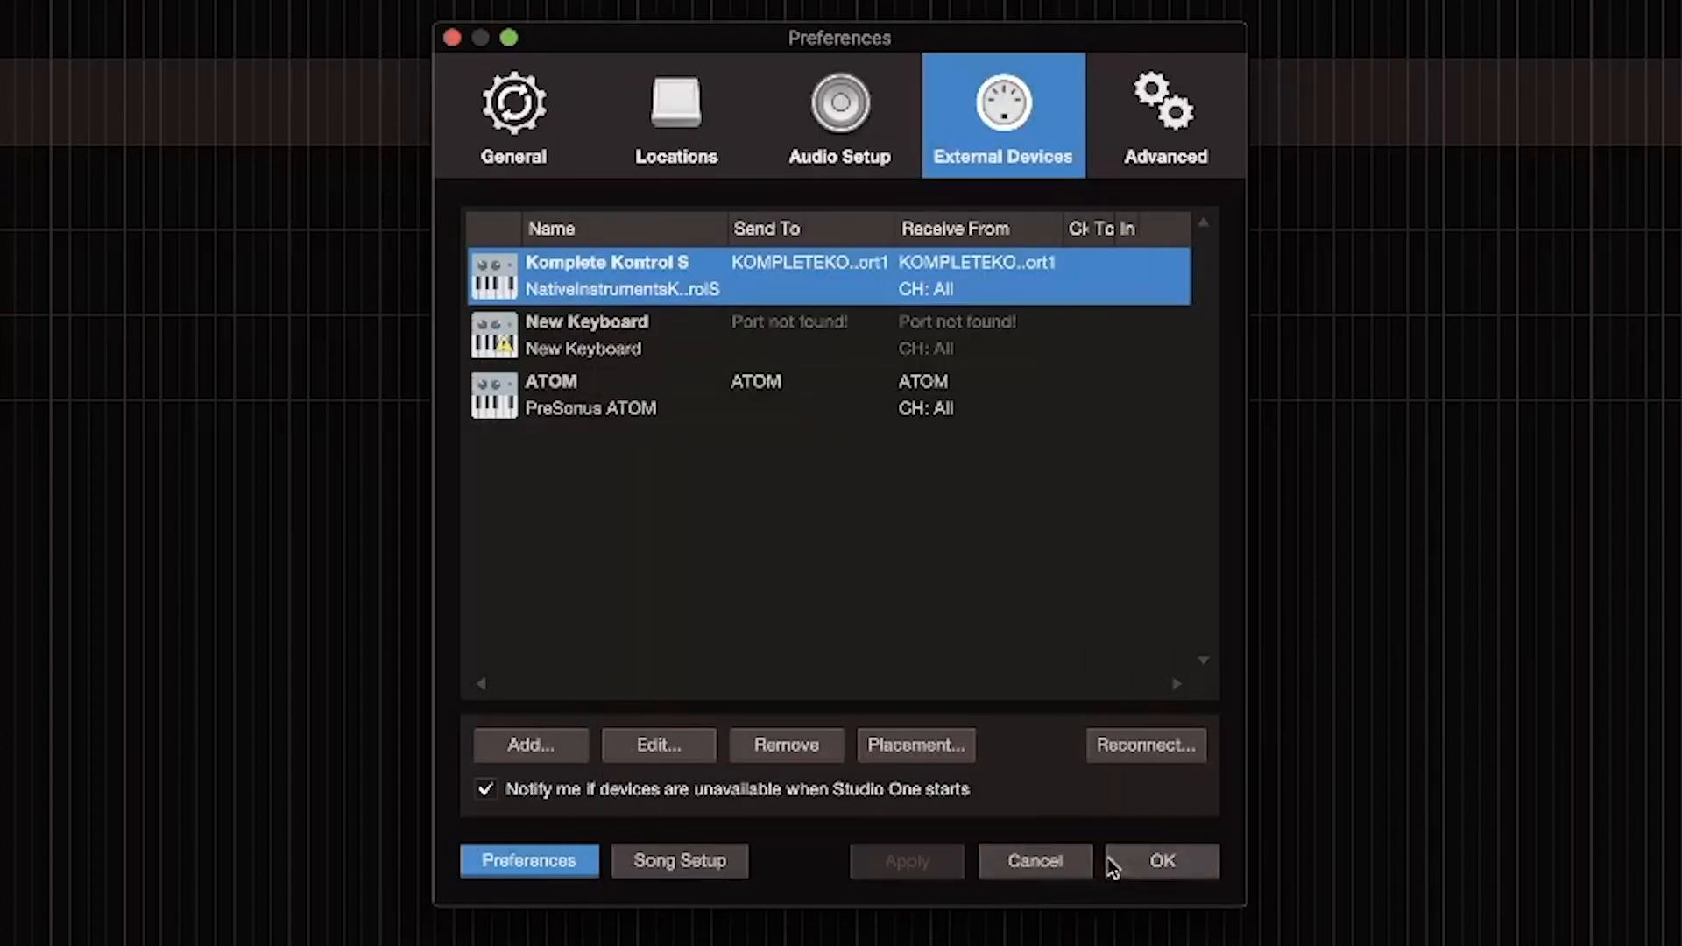
mouse_move(1124, 865)
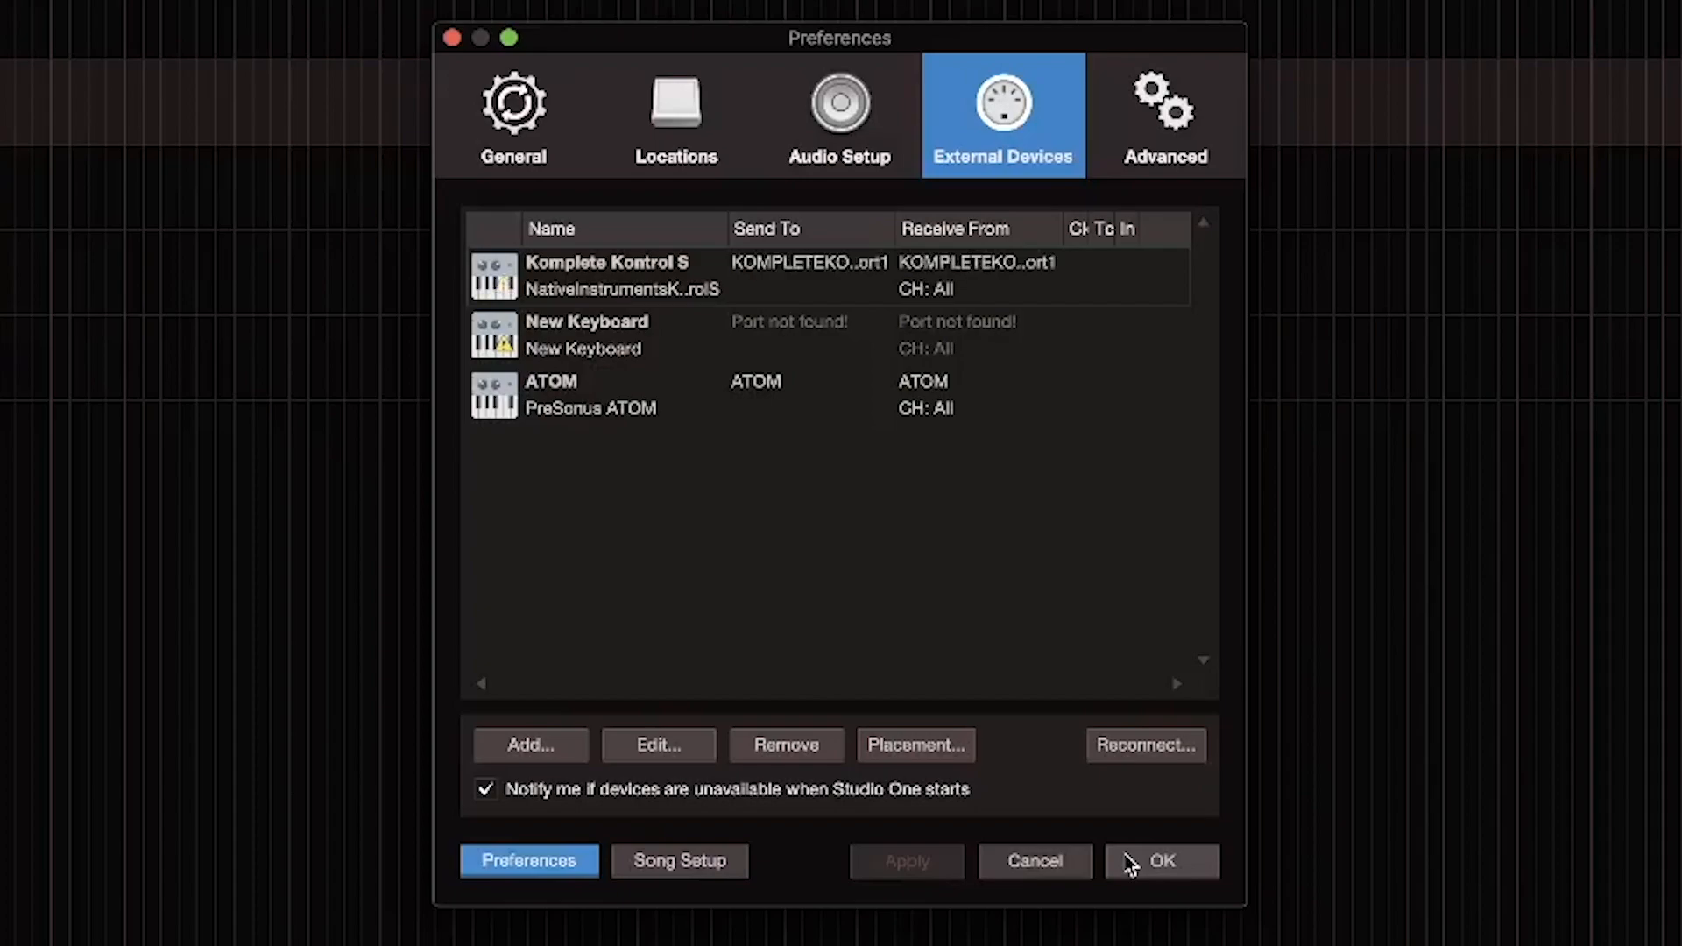
mouse_move(1022, 935)
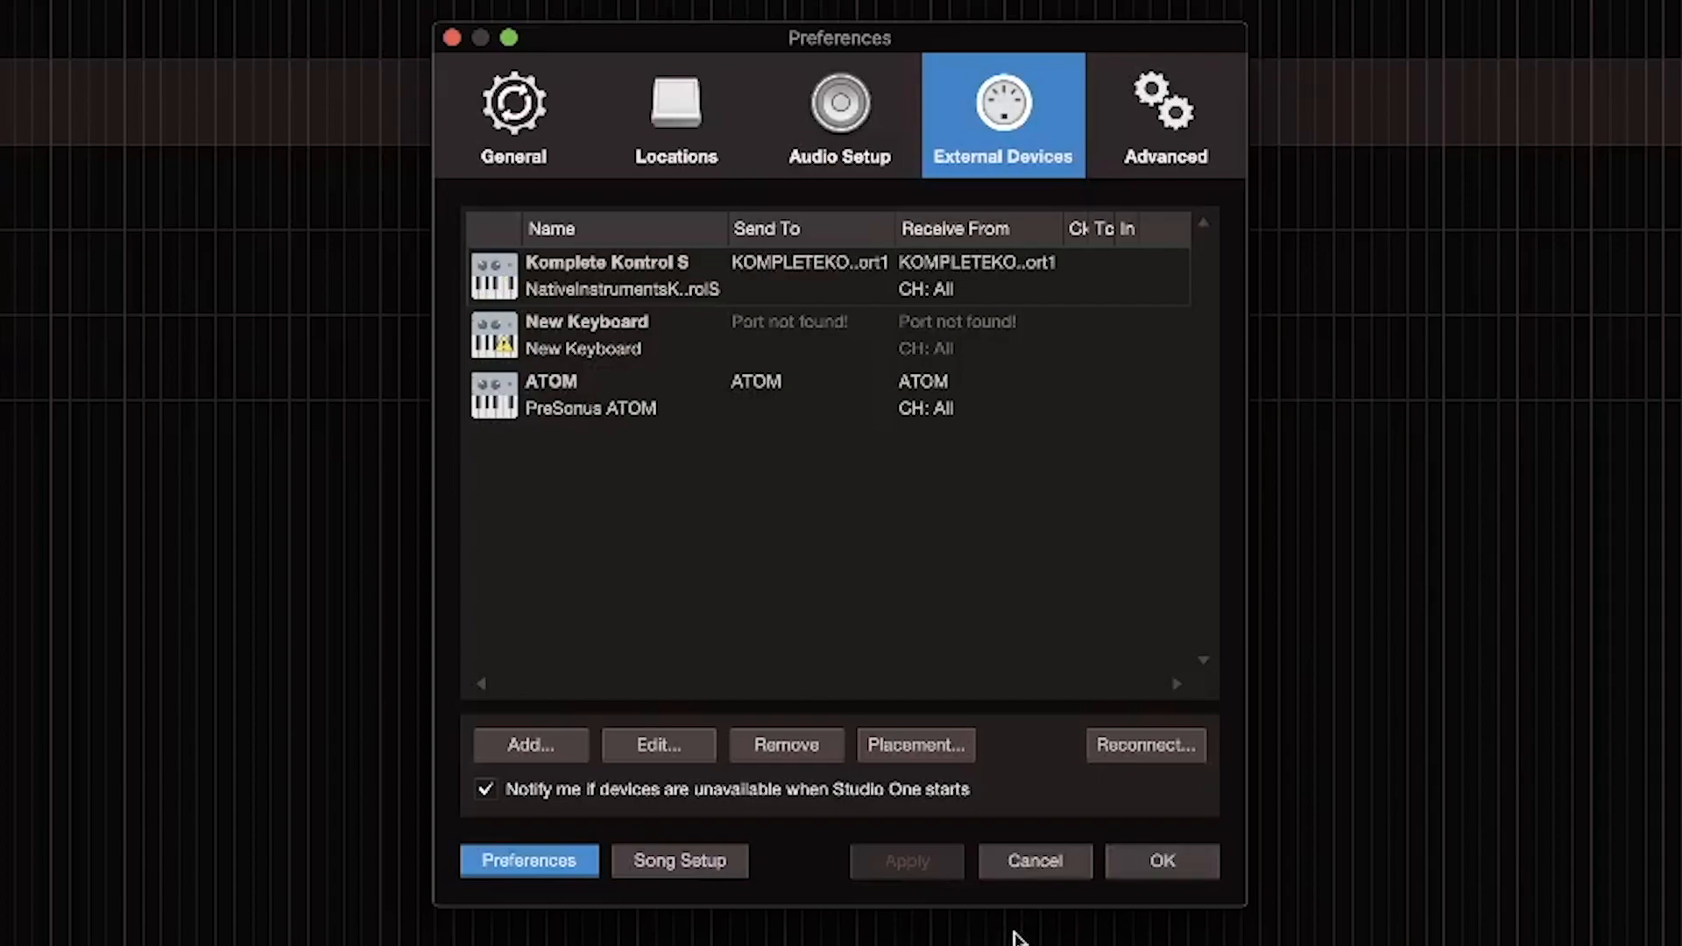
mouse_move(1079, 844)
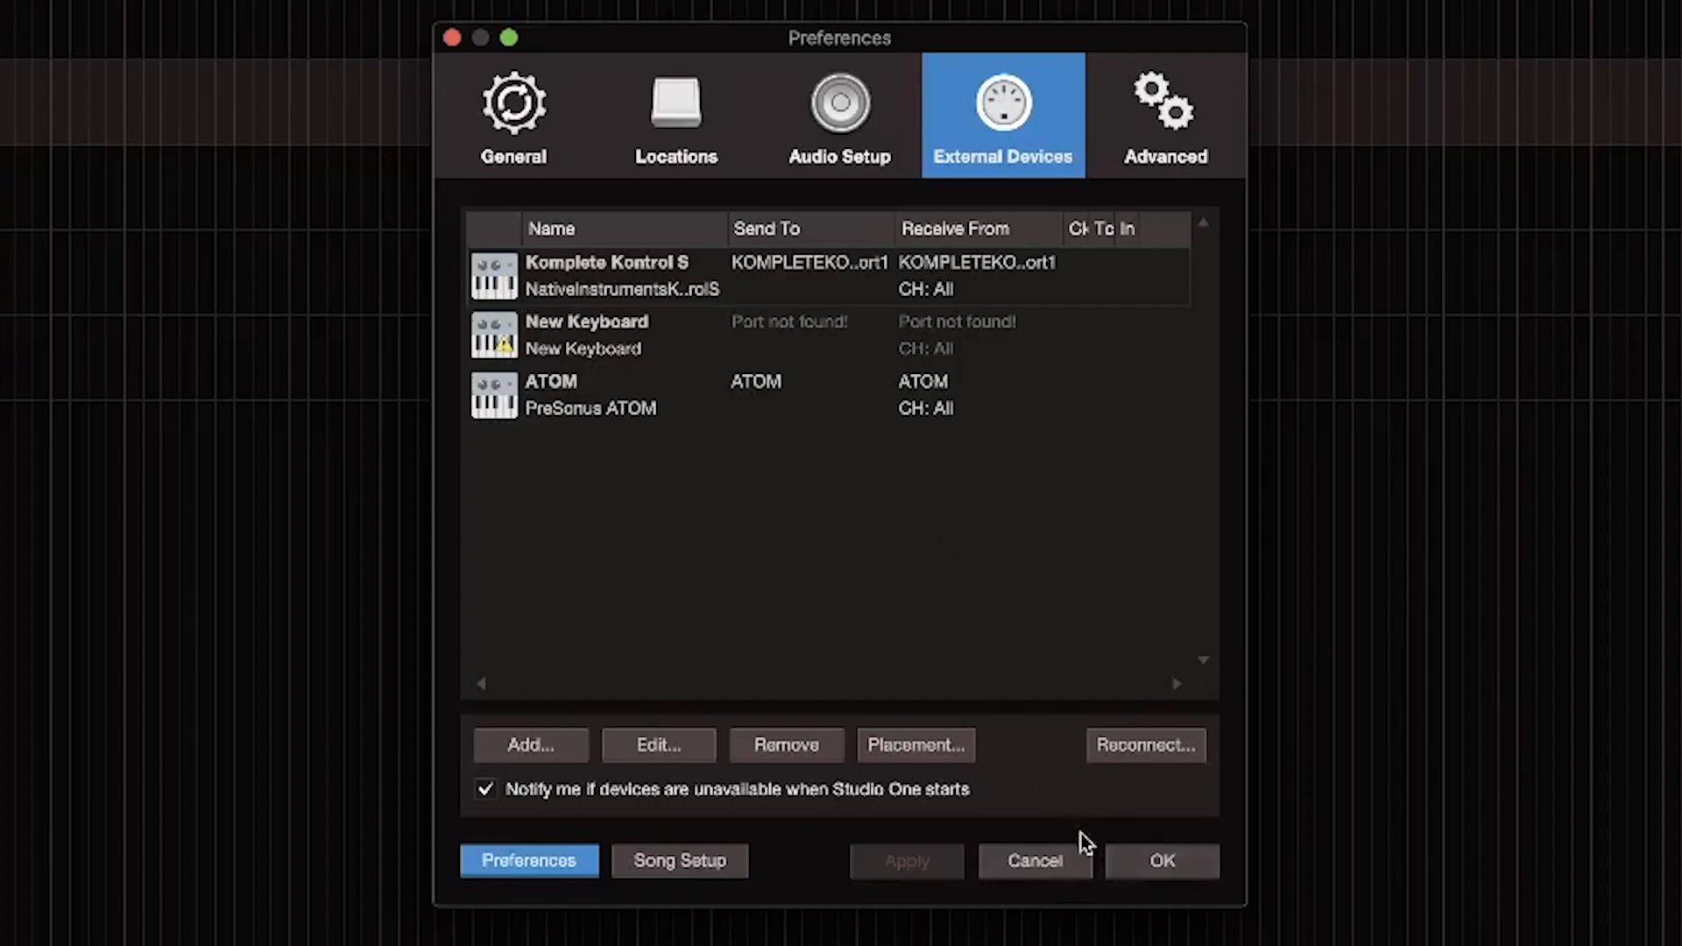
Close Preferences and quit Studio One, reaching the save-changes prompt
click(1162, 860)
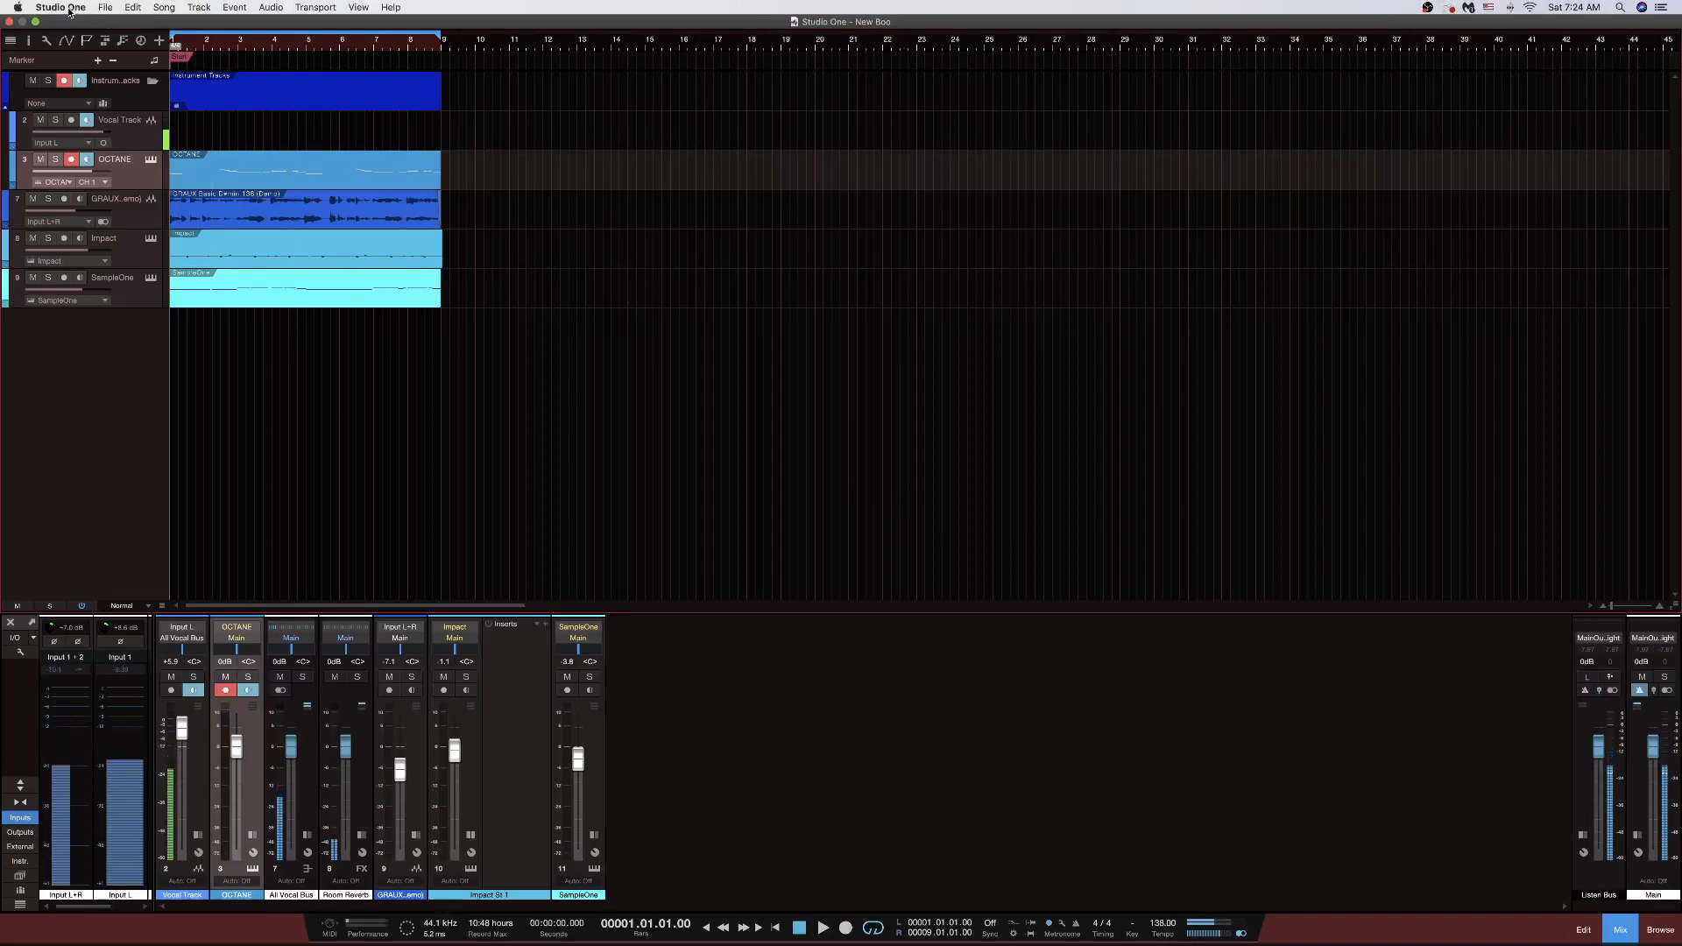
click(105, 7)
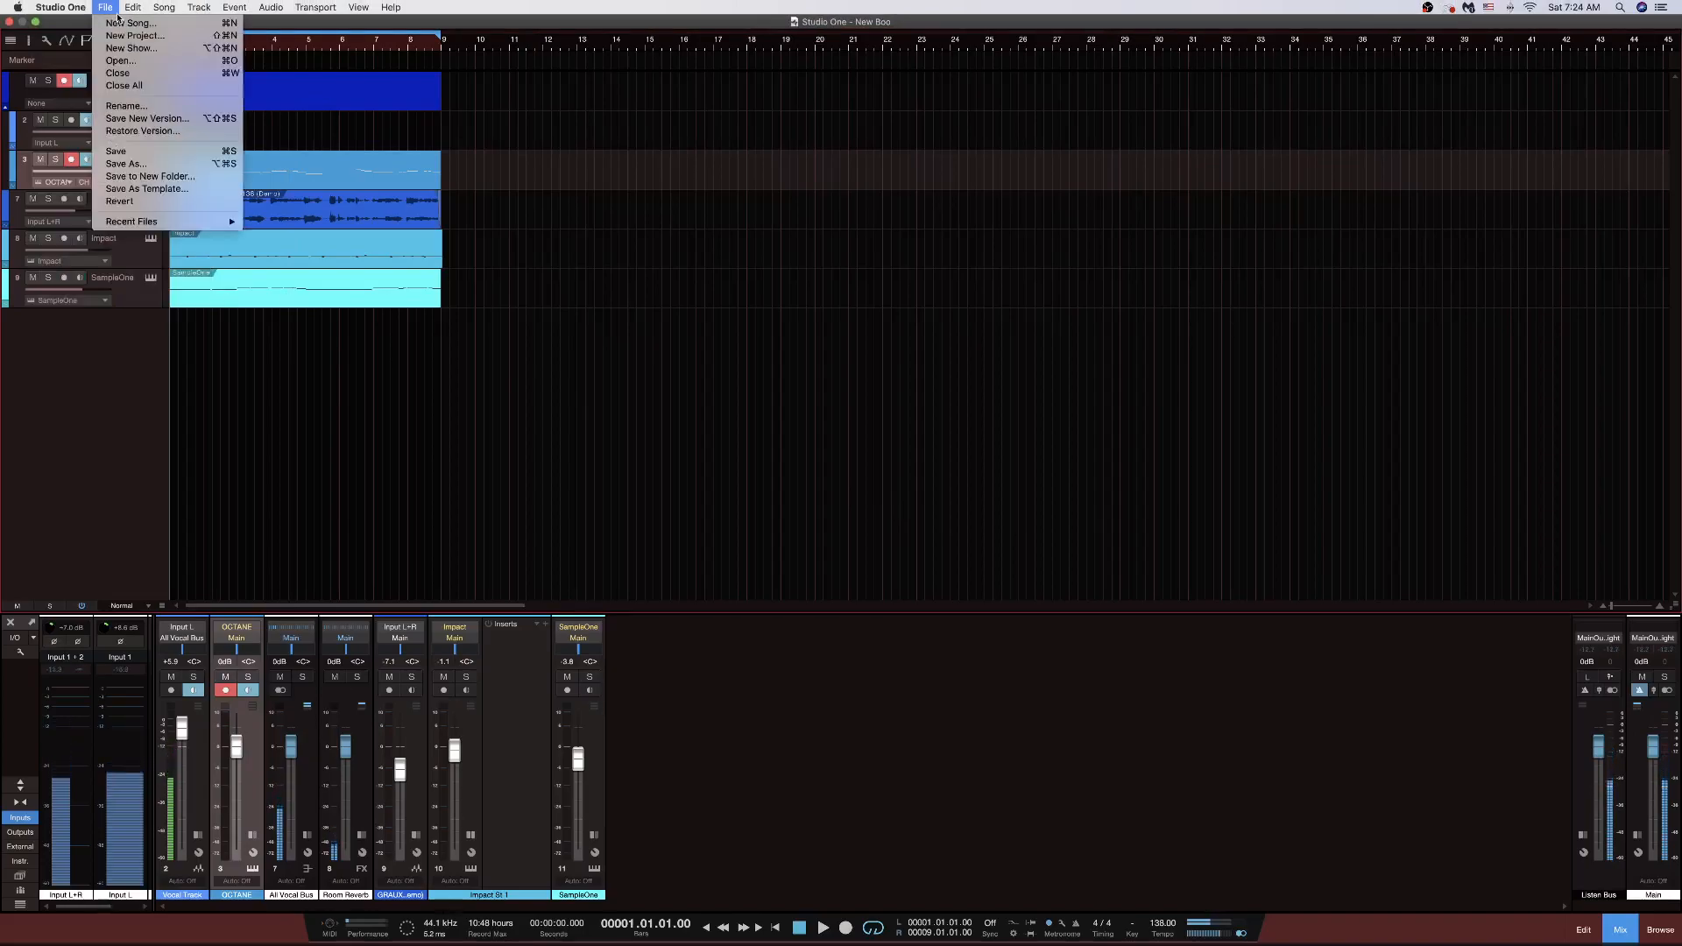
click(55, 7)
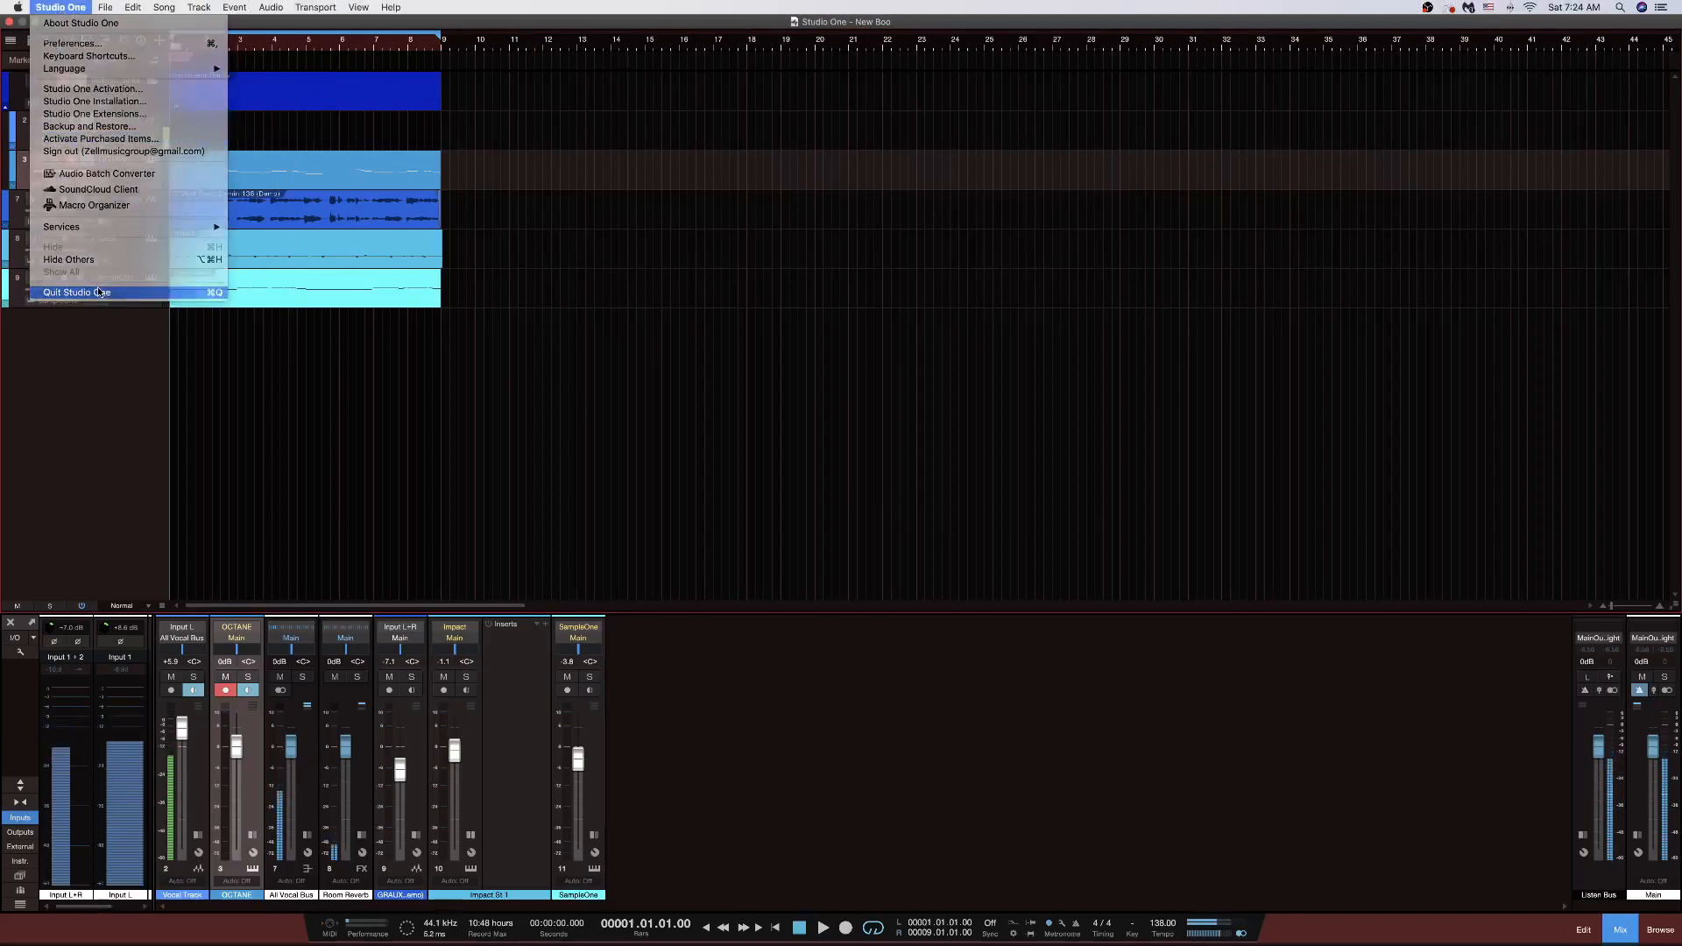
click(77, 291)
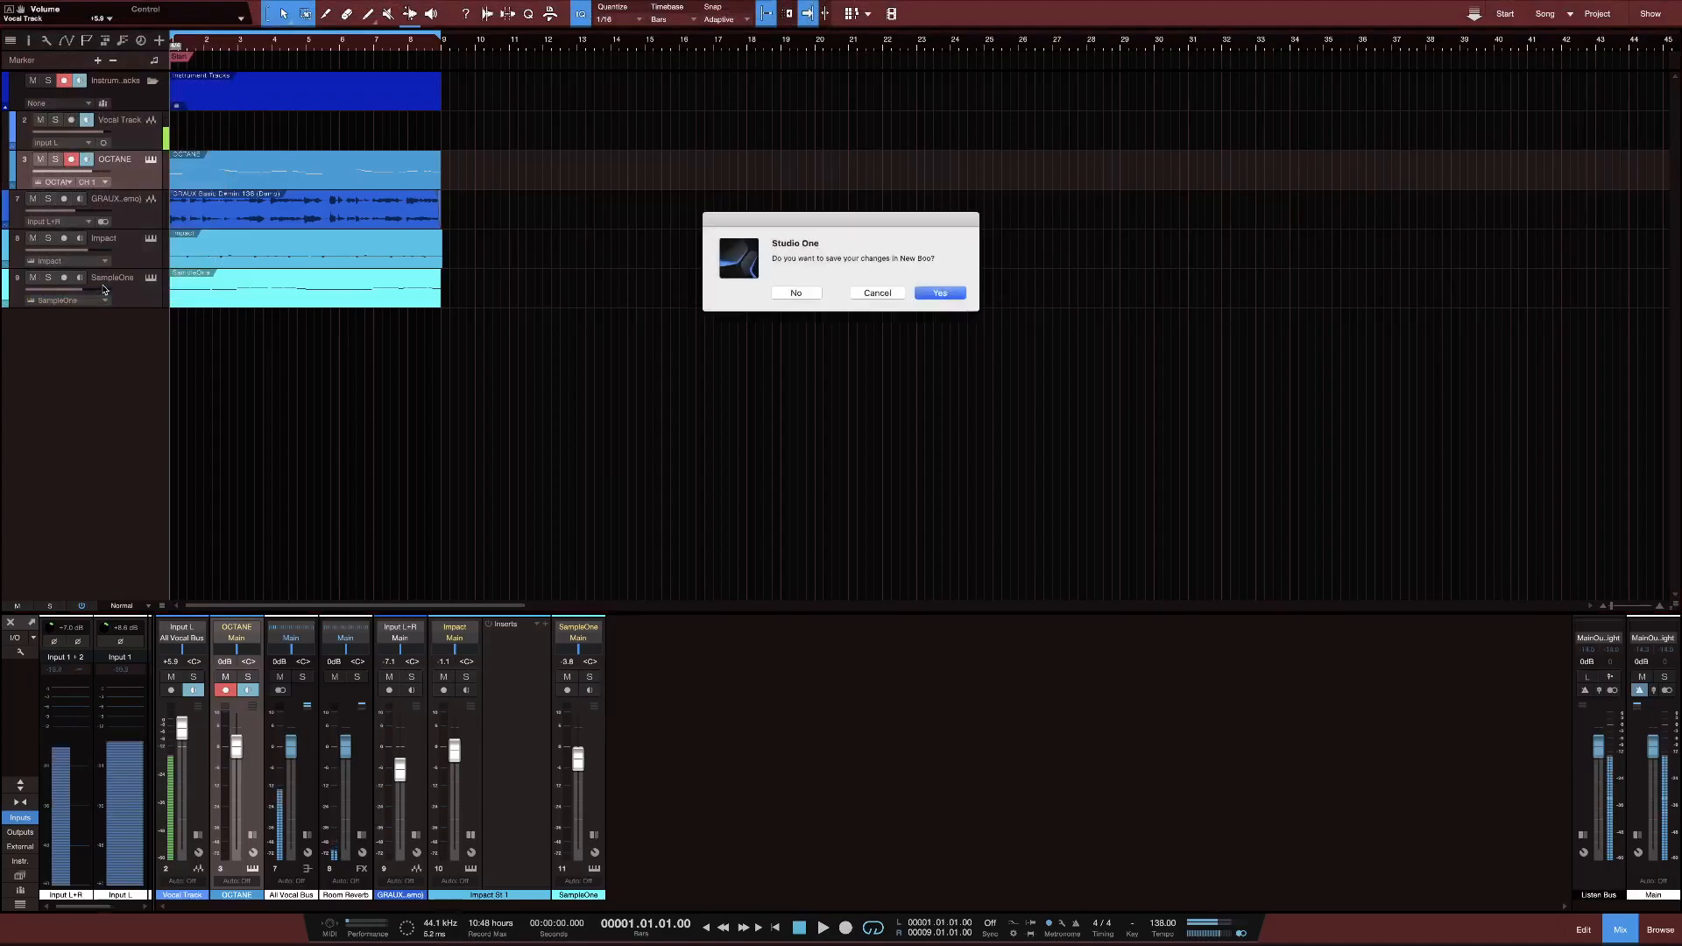
Answer the save prompt, then on restart agree to reconnect and start reconnecting MIDI devices
click(796, 293)
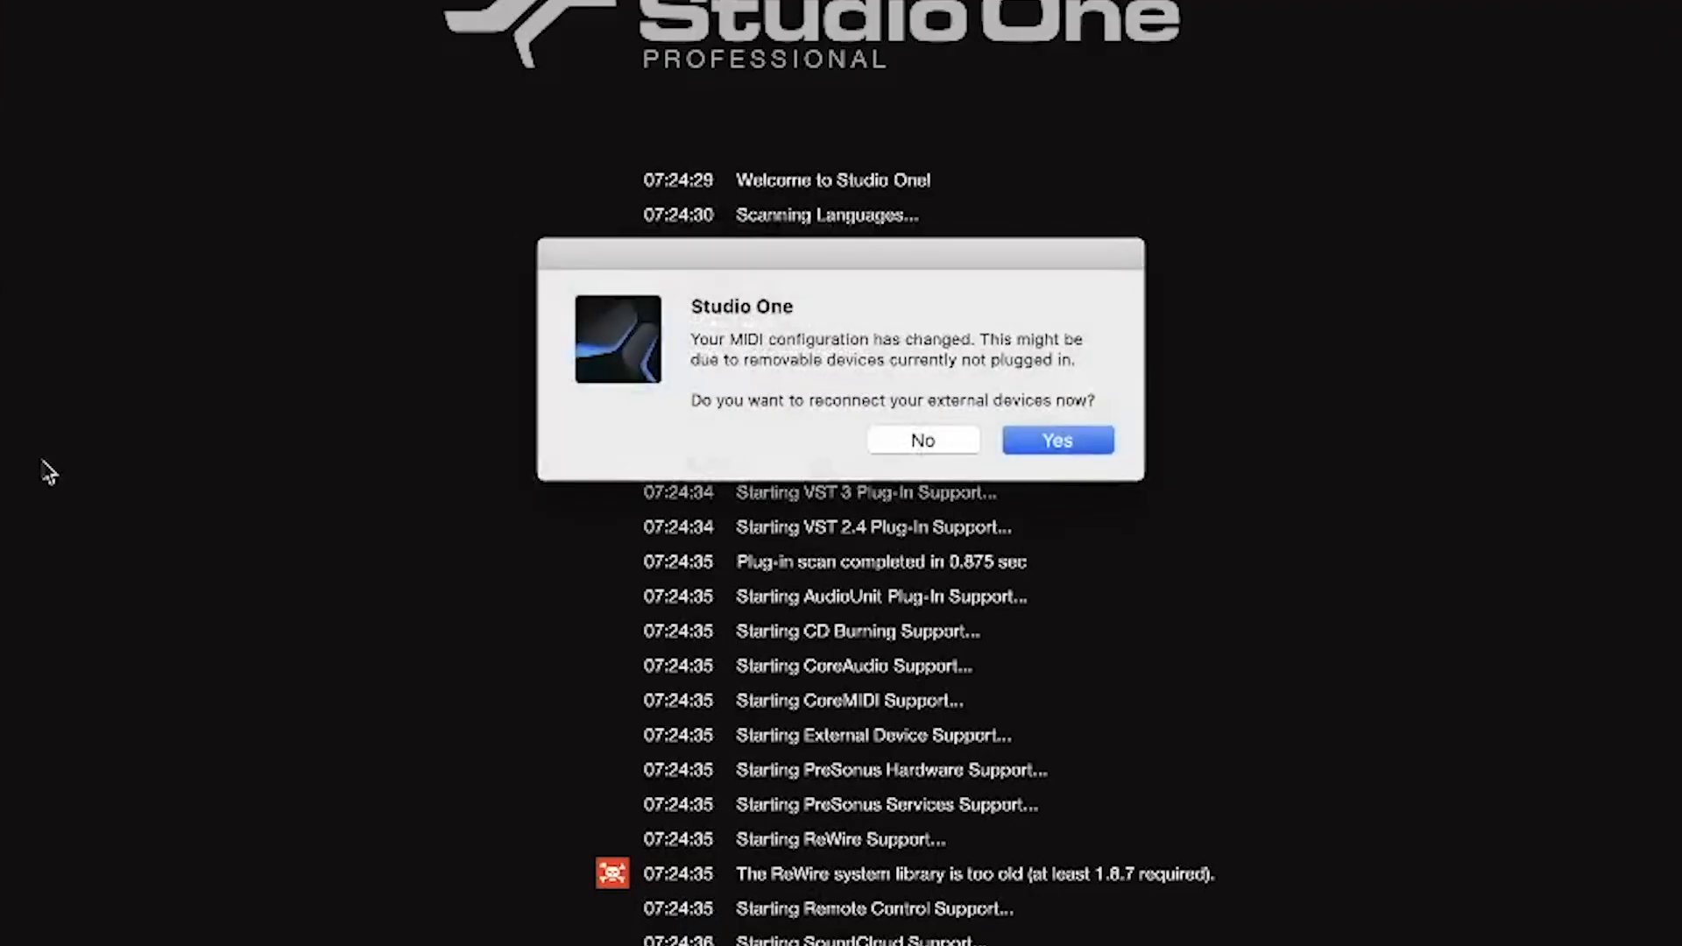
mouse_move(816, 425)
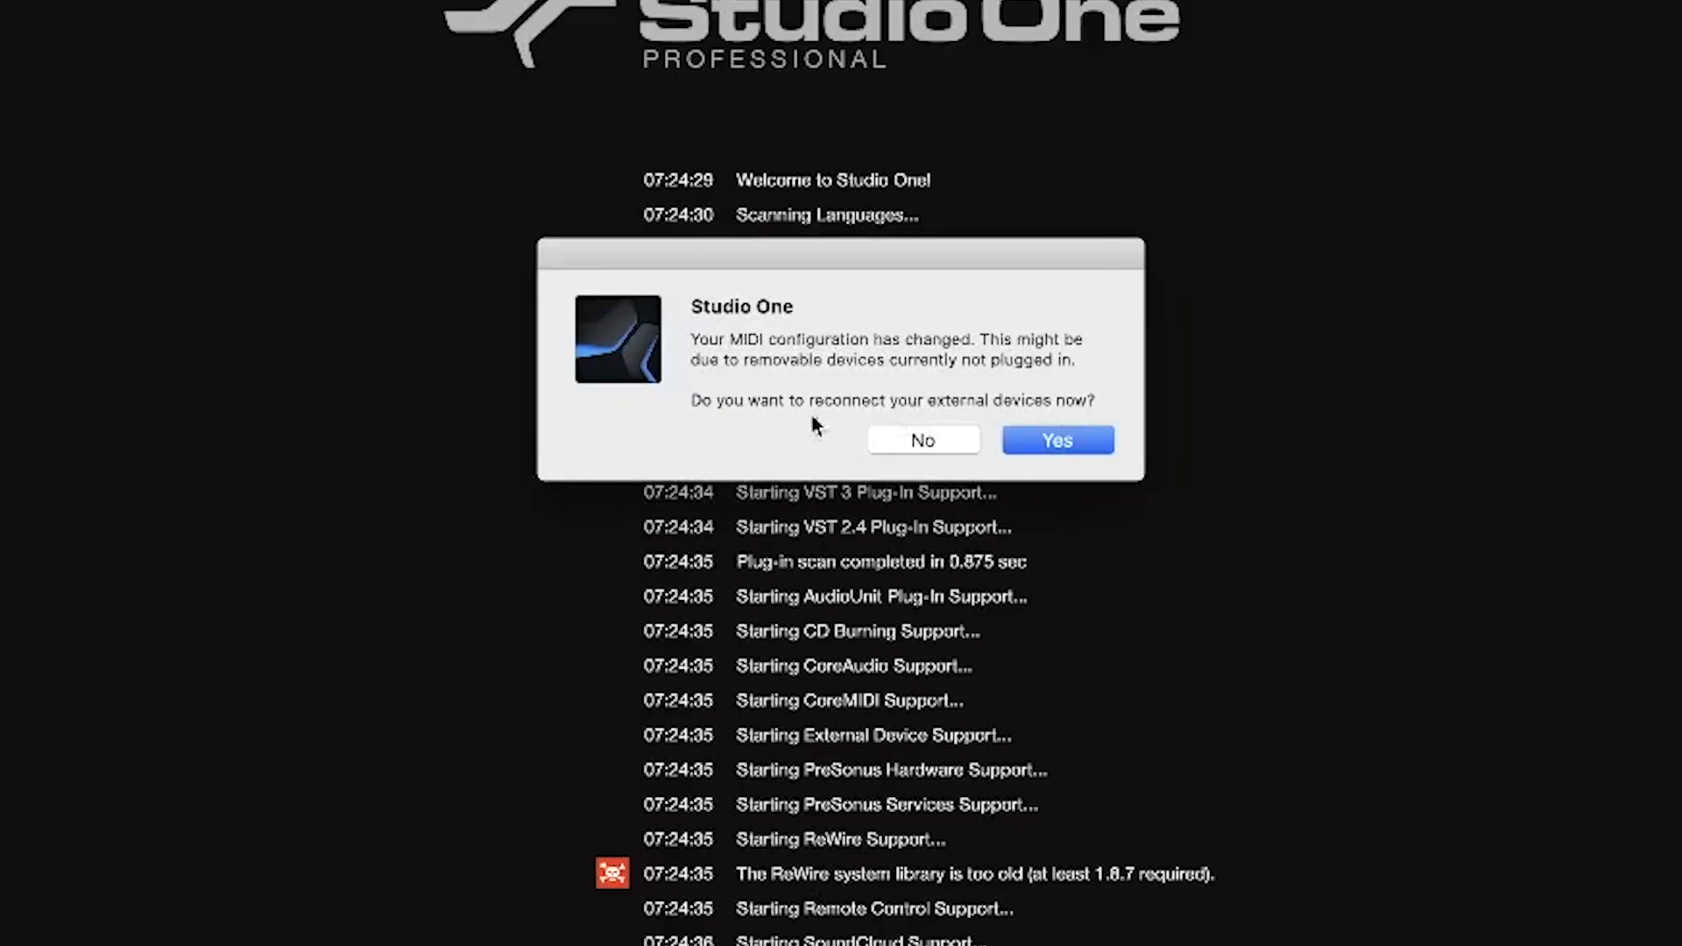
click(1058, 439)
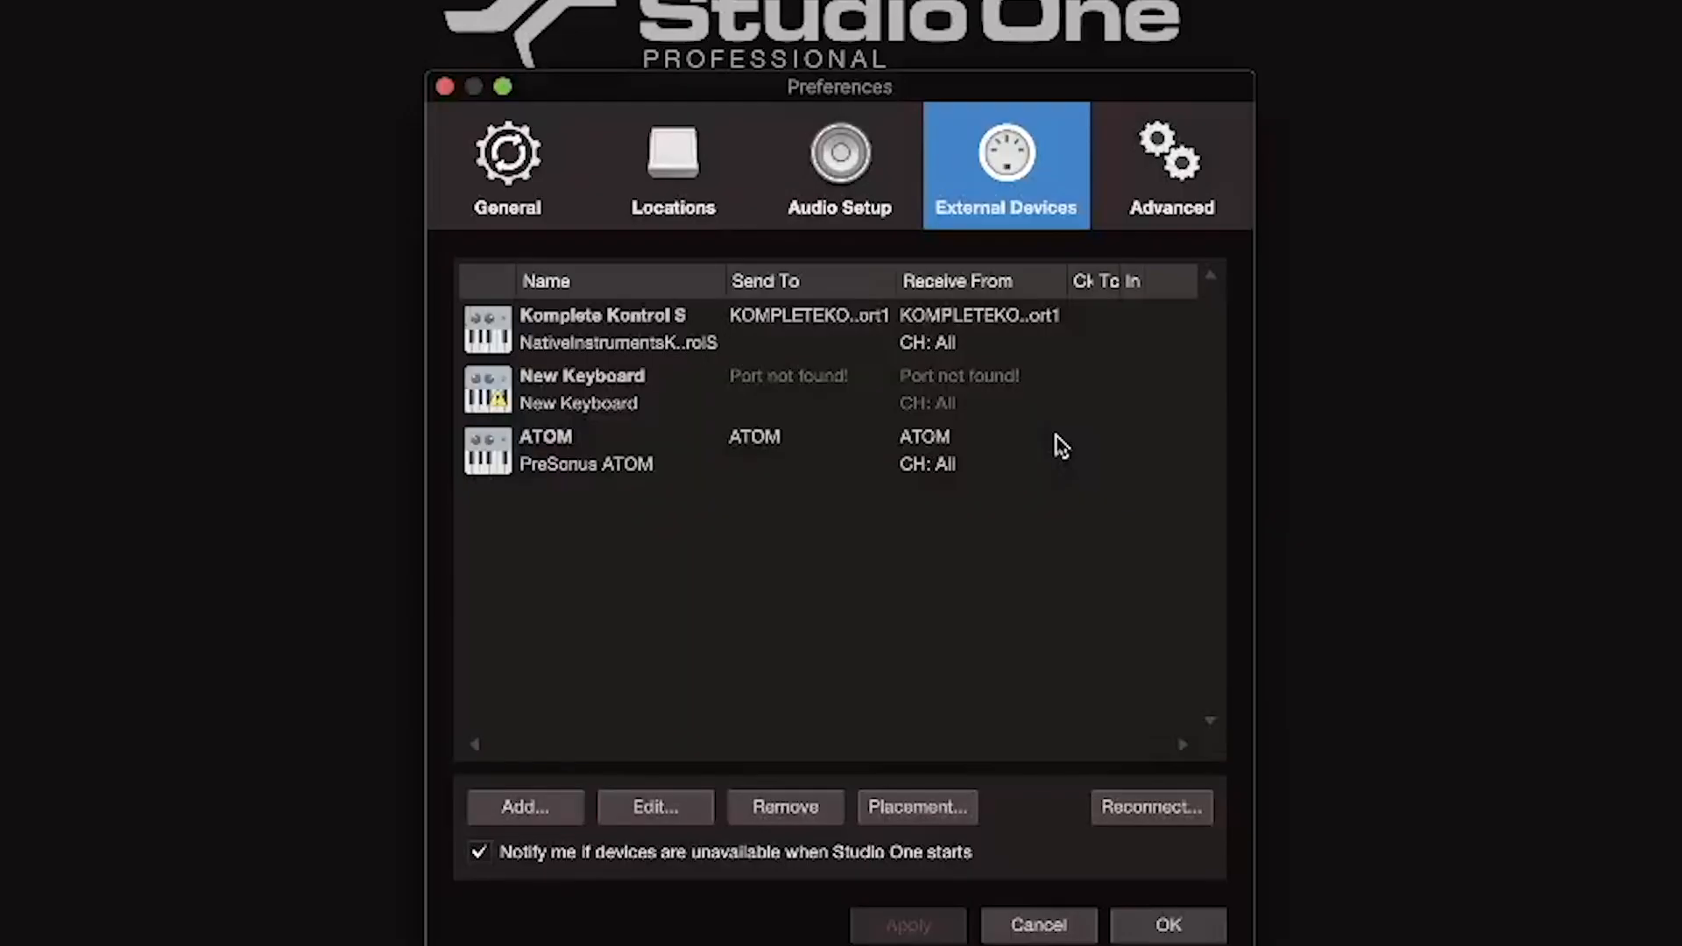
click(1152, 806)
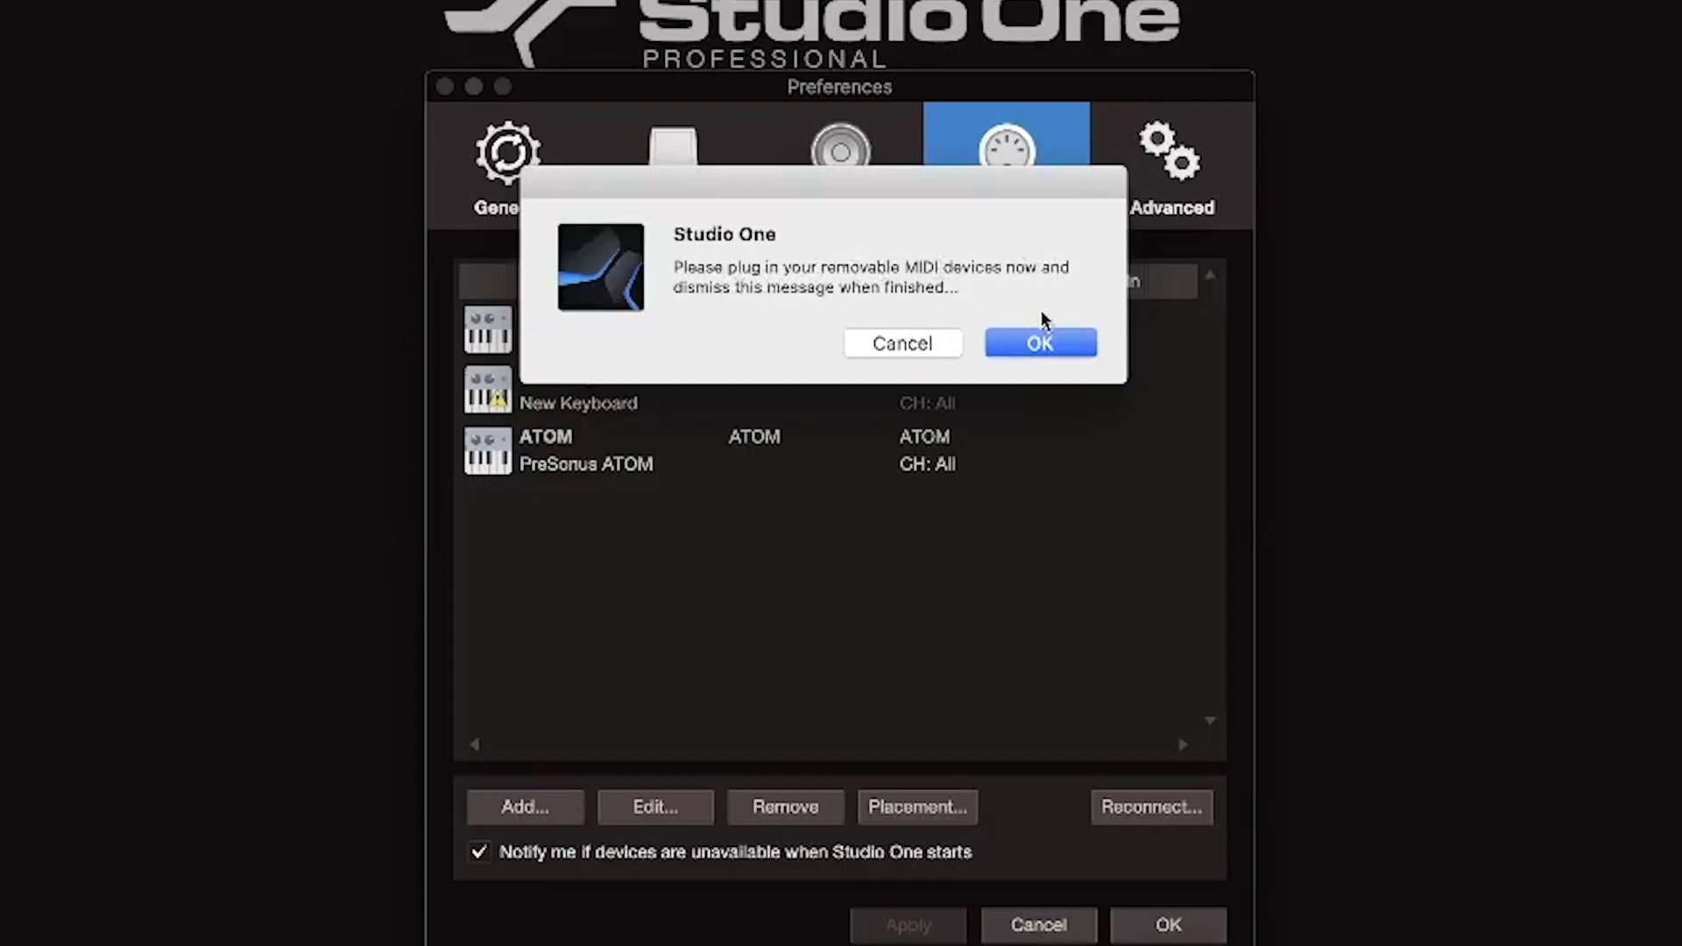
click(1038, 343)
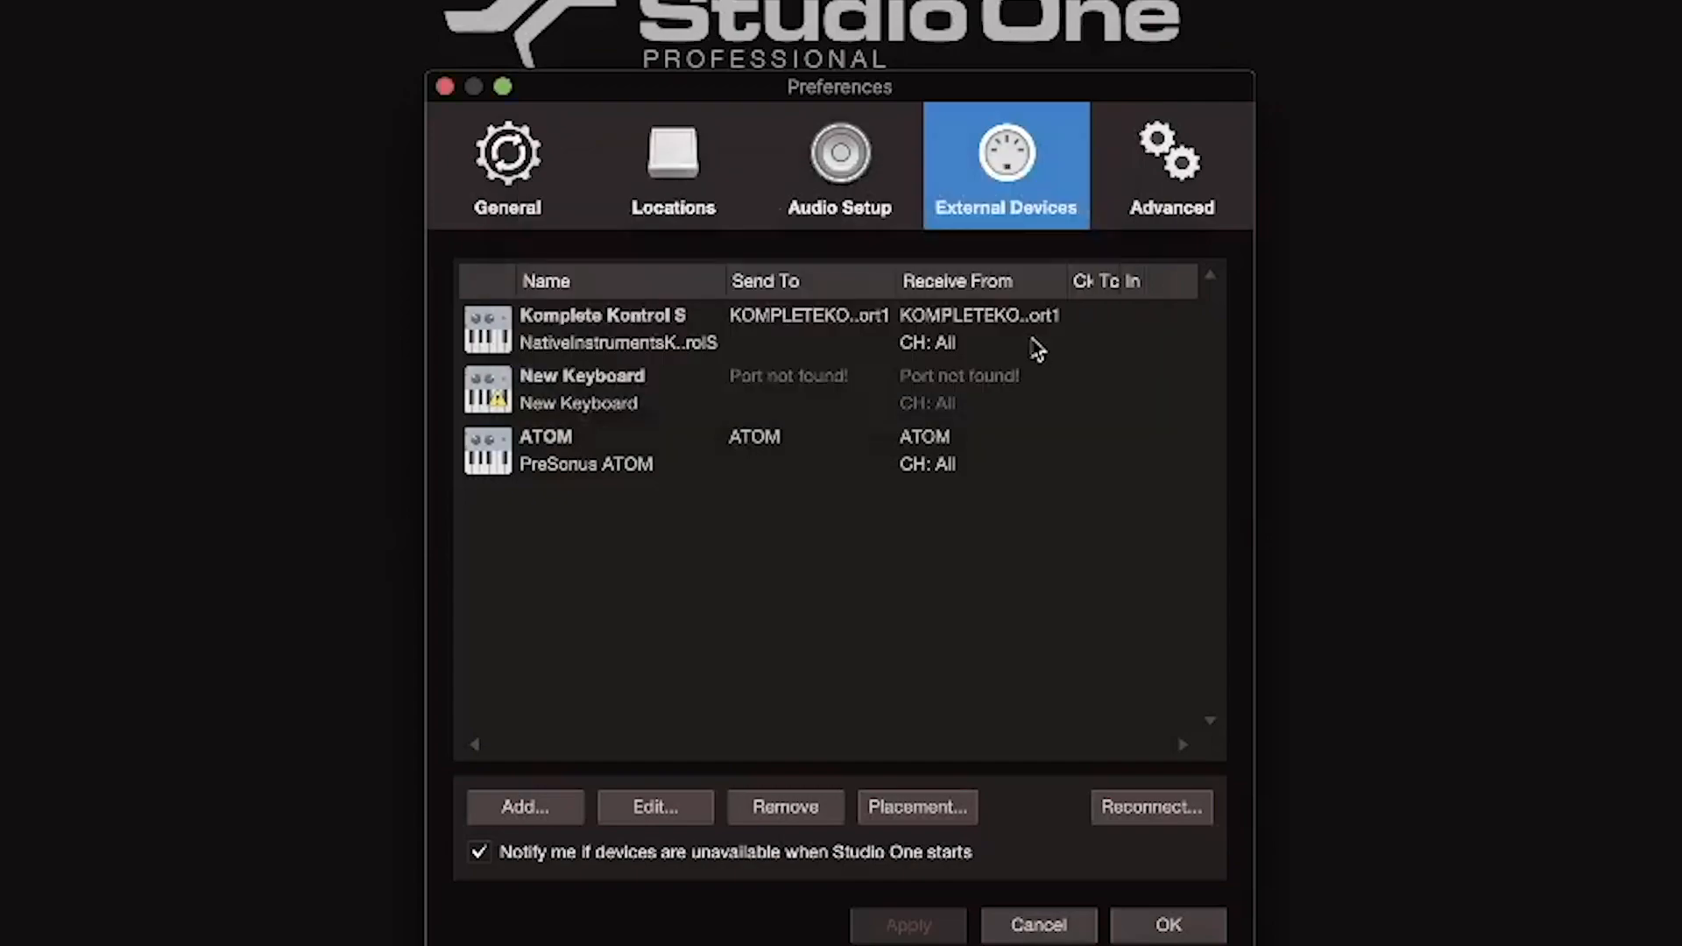
Reconnect the MIDI devices again, dismiss the plug-in message and close Preferences to continue startup
click(1153, 805)
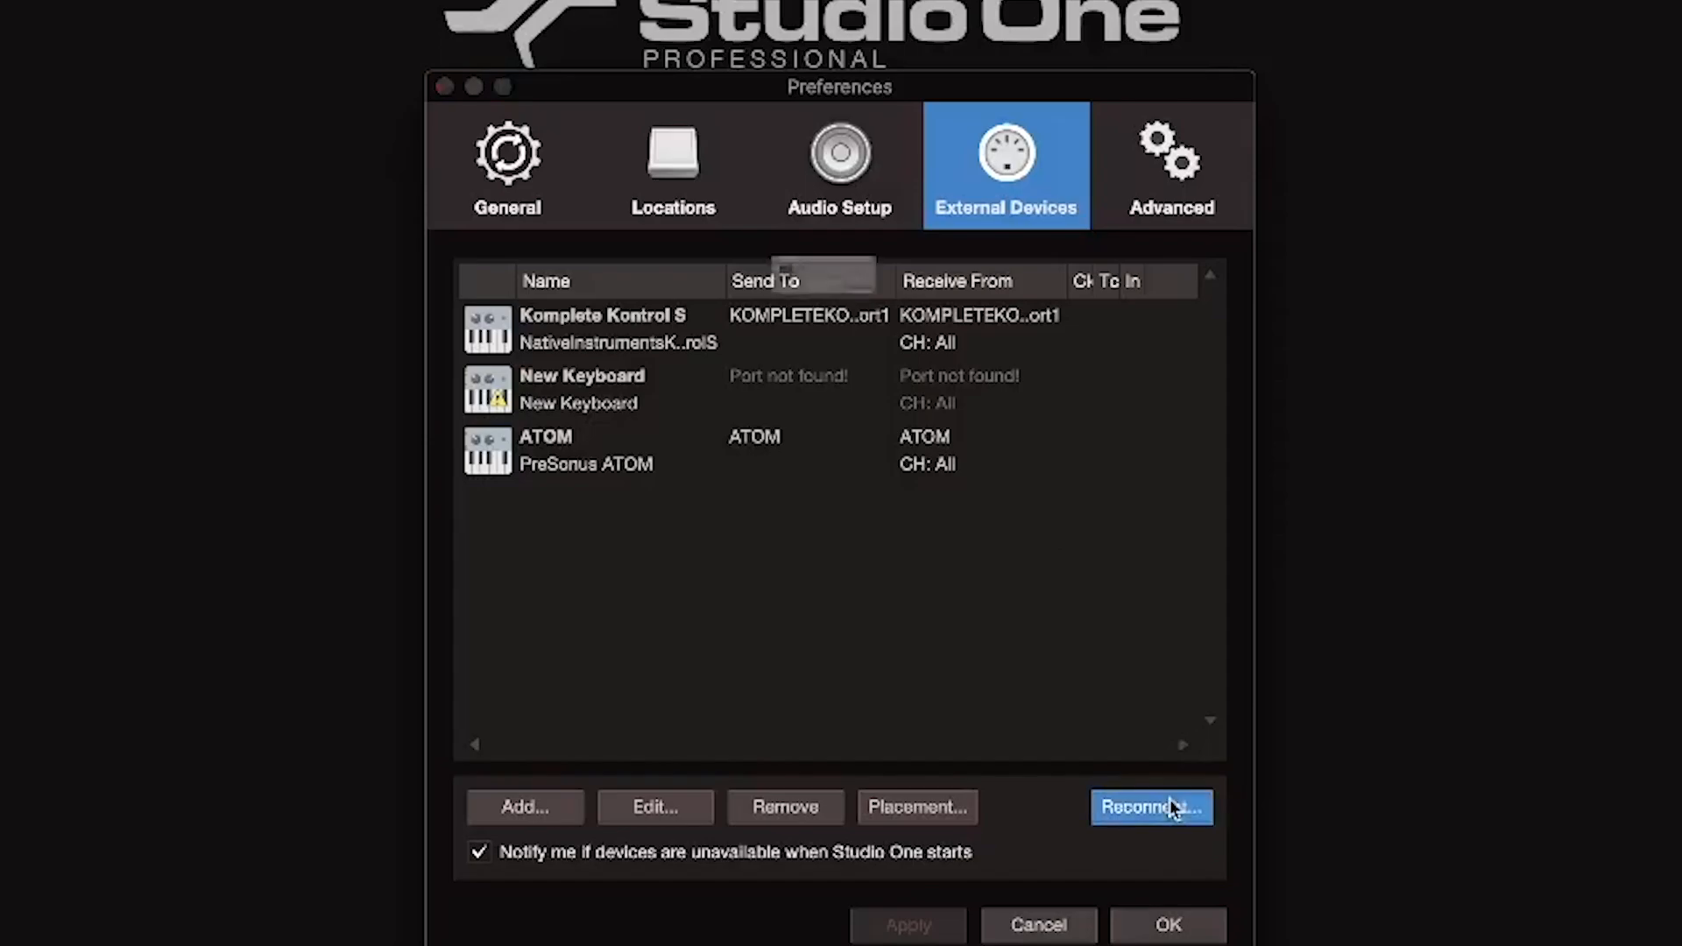
click(1153, 806)
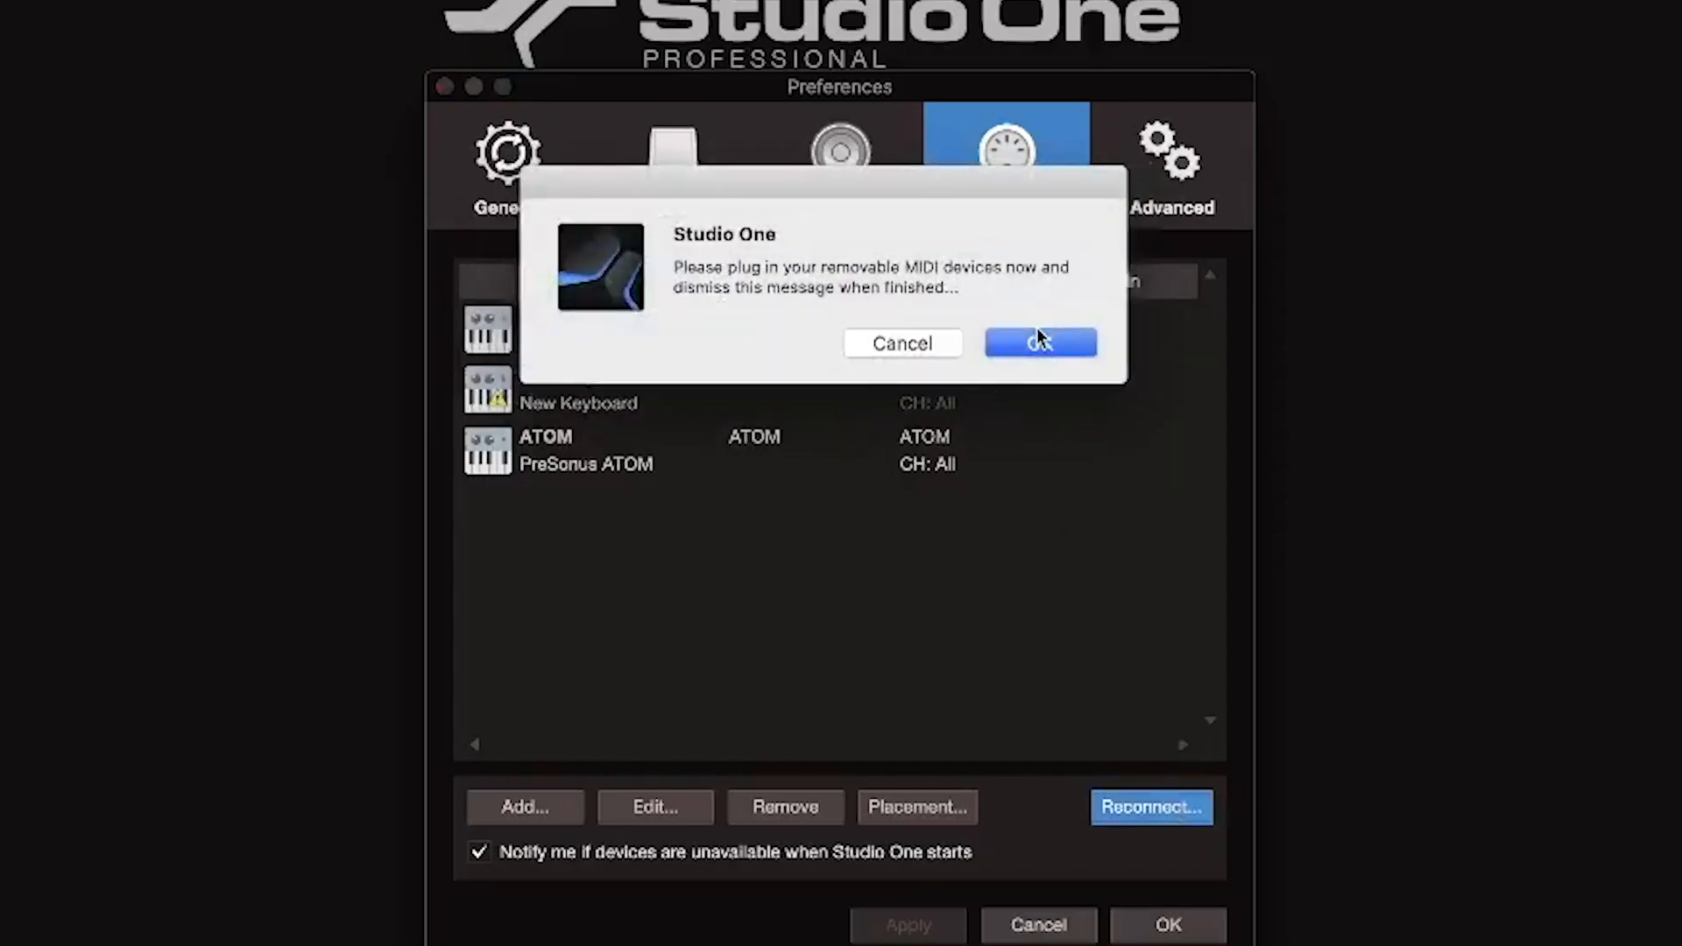
click(1040, 343)
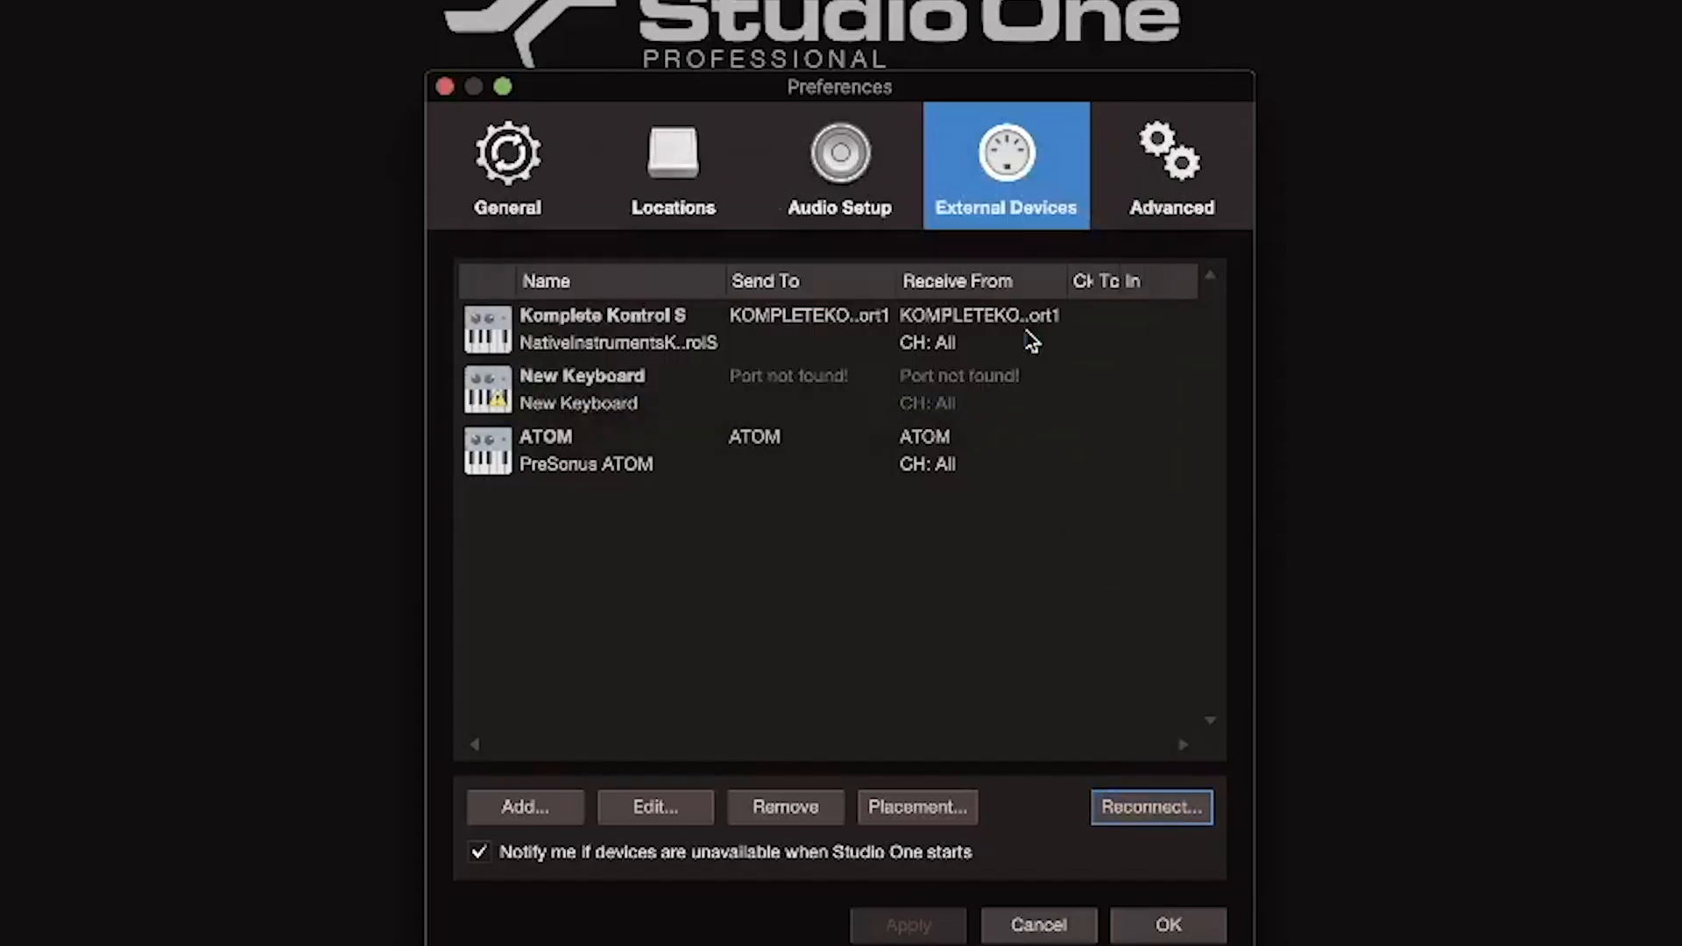
click(1167, 925)
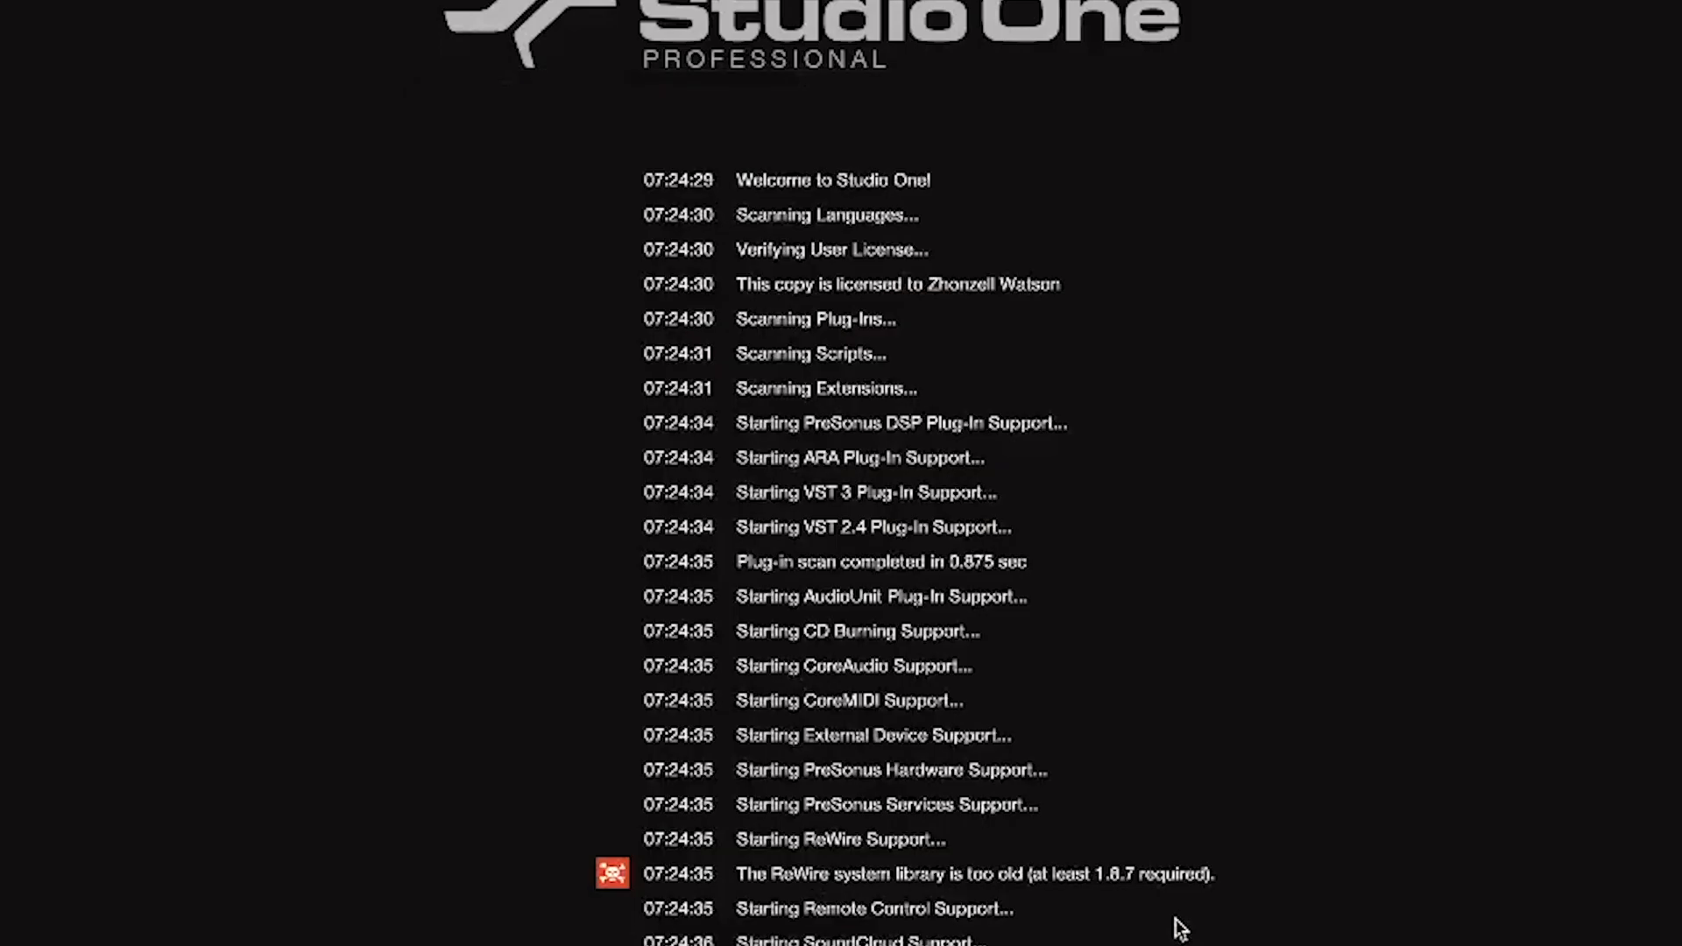